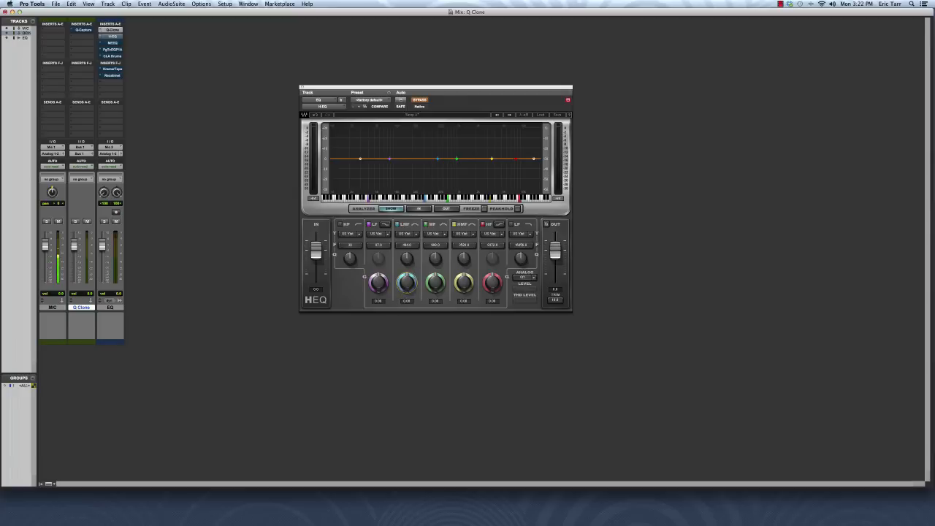
Step: Drag a mid band point of the H-EQ curve up into a gentle boost
drag(406, 284, 406, 275)
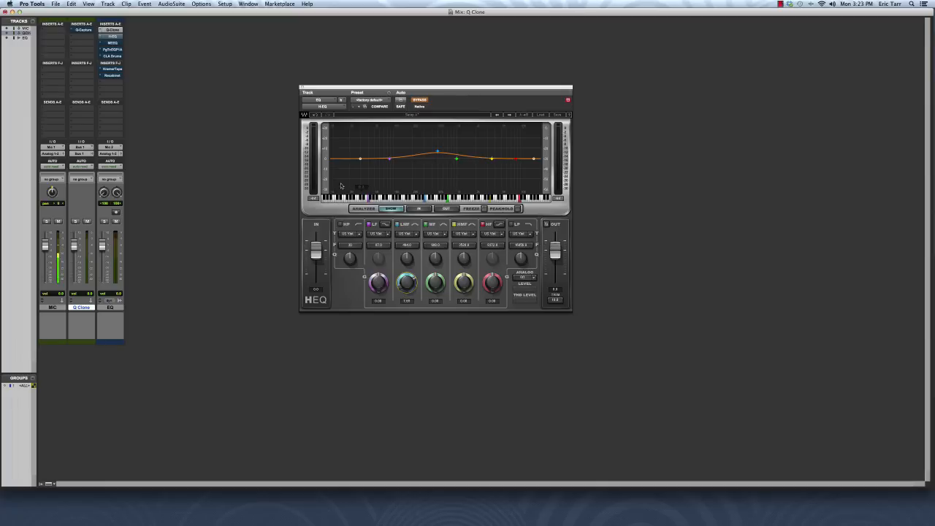
mouse_move(406, 166)
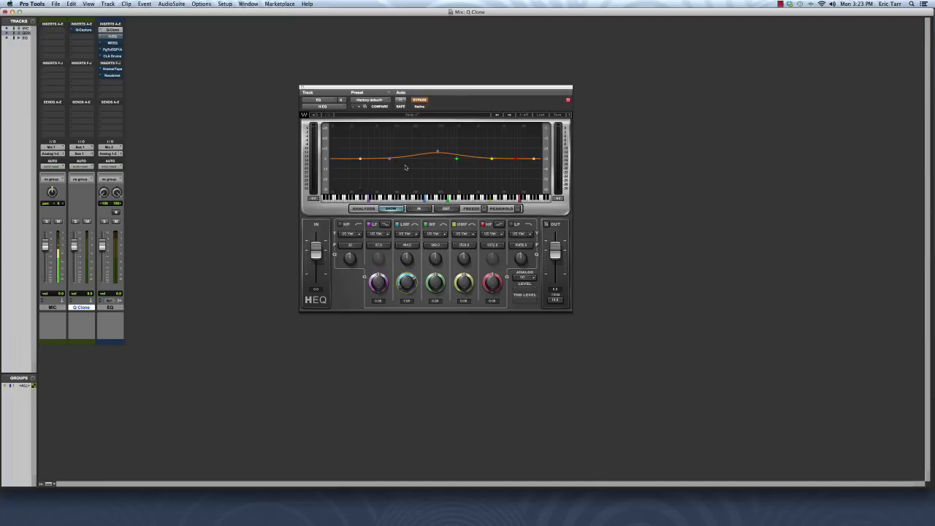
mouse_move(526, 167)
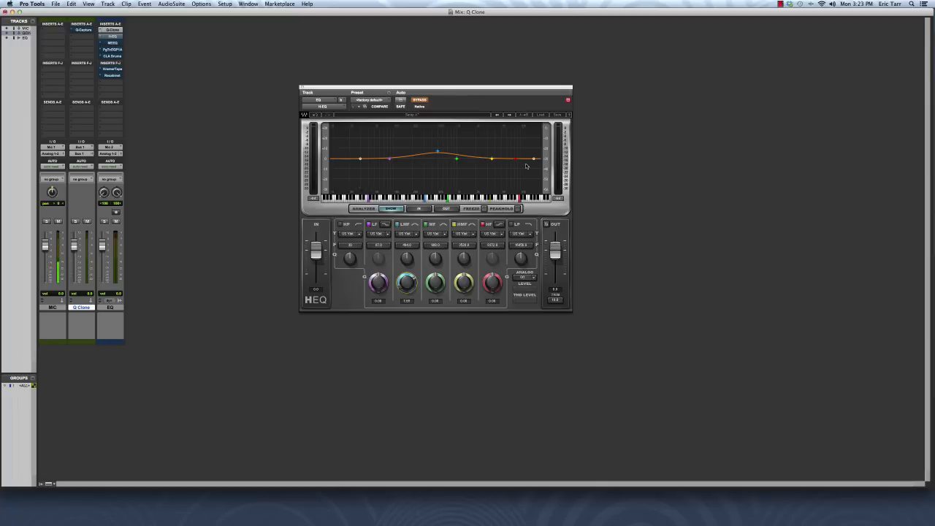
mouse_move(409, 165)
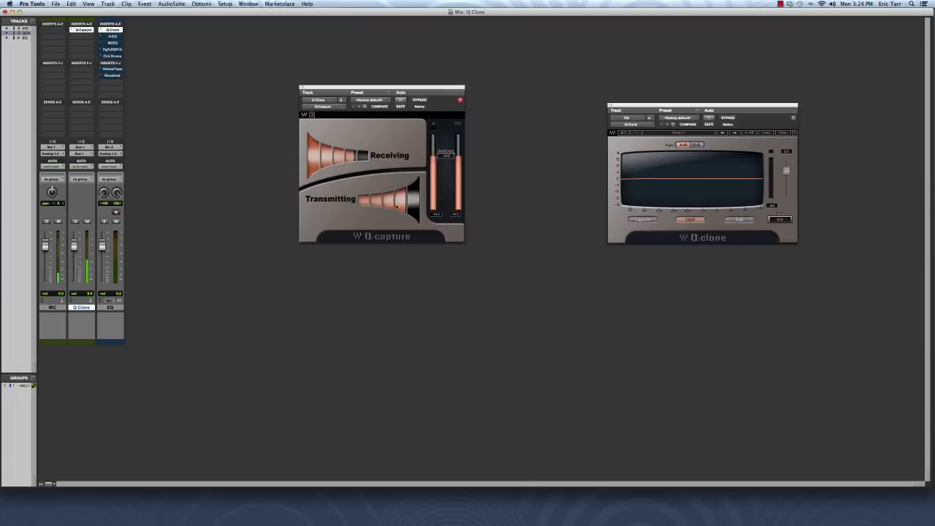
mouse_move(348, 208)
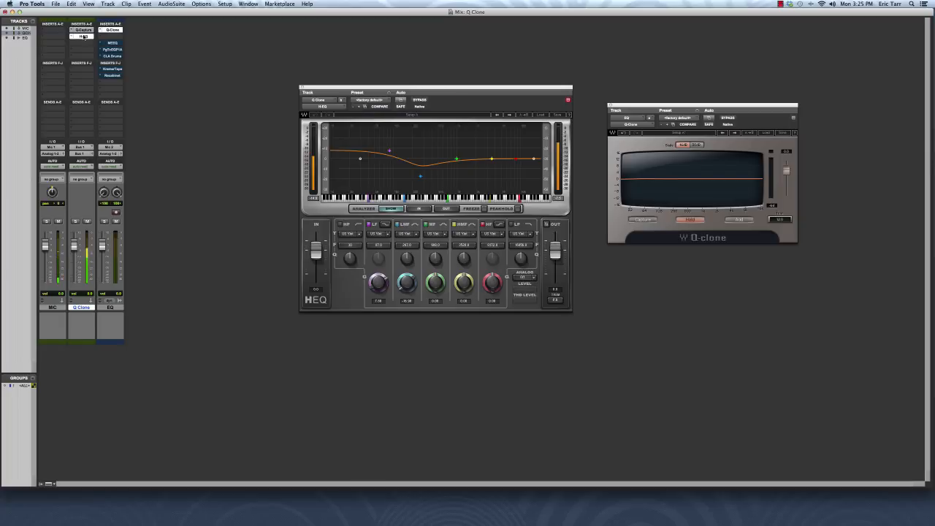
Step: Nudge the H-EQ window left beside Q-Clone and click into the plugin
drag(436, 93, 383, 89)
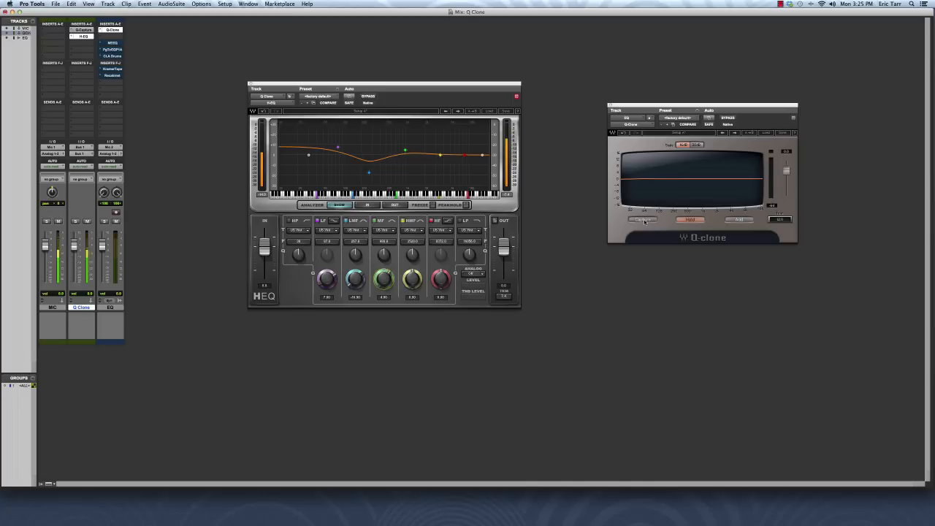
click(641, 219)
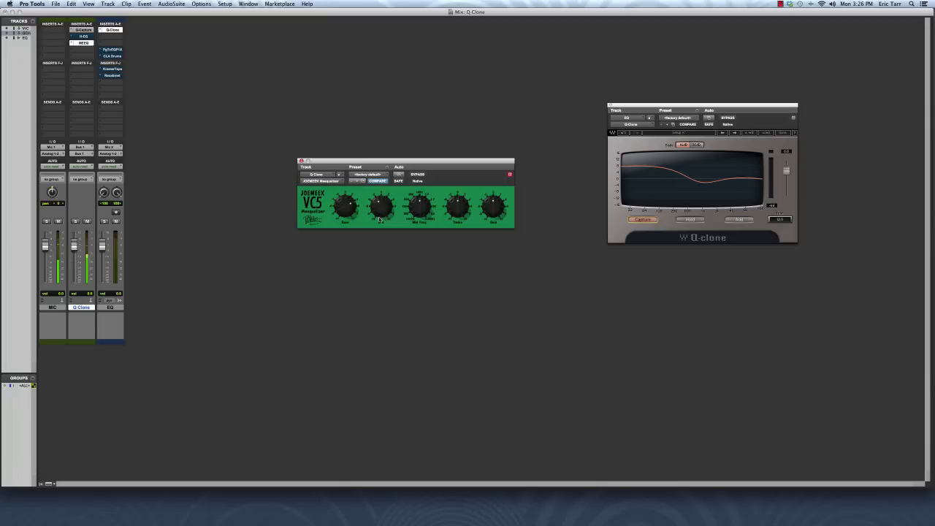
Step: Turn two VC5 EQ knobs so Q-Clone's measured curve reshapes with them
drag(456, 204, 456, 193)
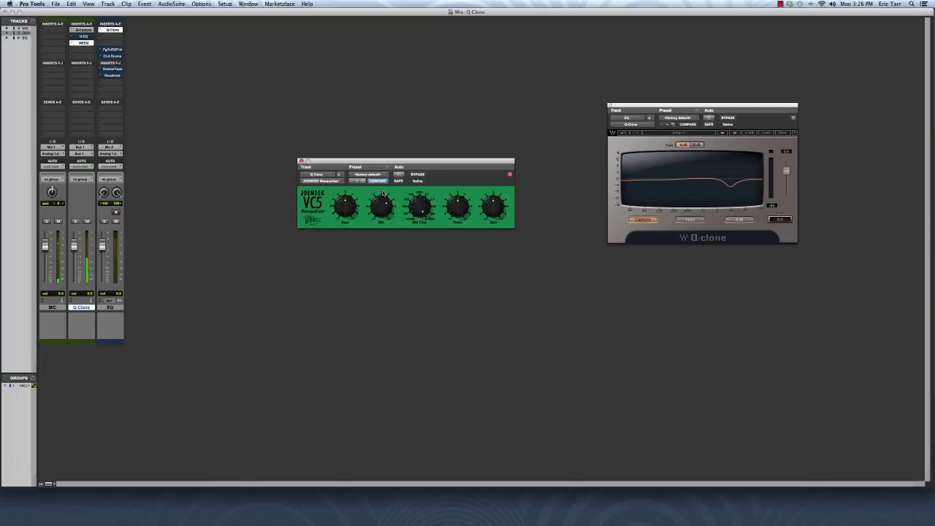
drag(379, 207, 383, 197)
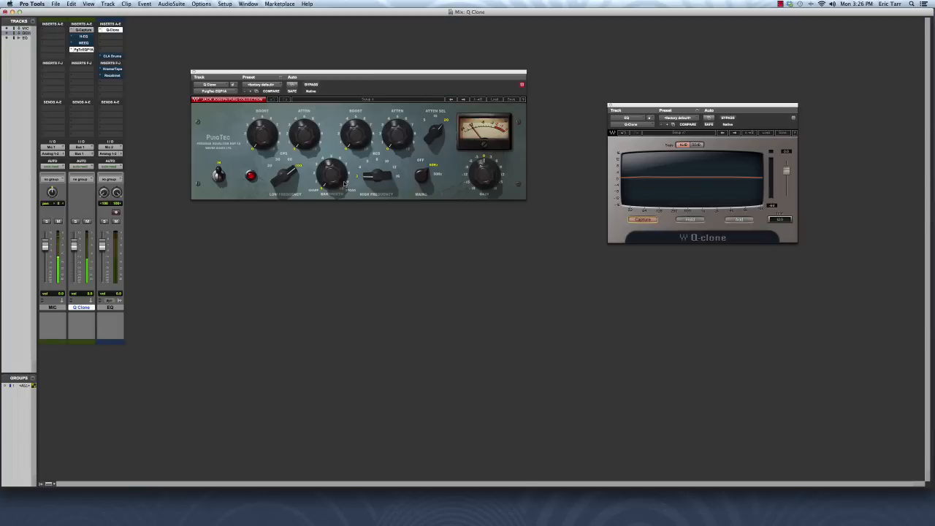
Step: Adjust three Pultec EQ knobs, including a boost, watching Q-Clone's curve change
drag(261, 132, 266, 135)
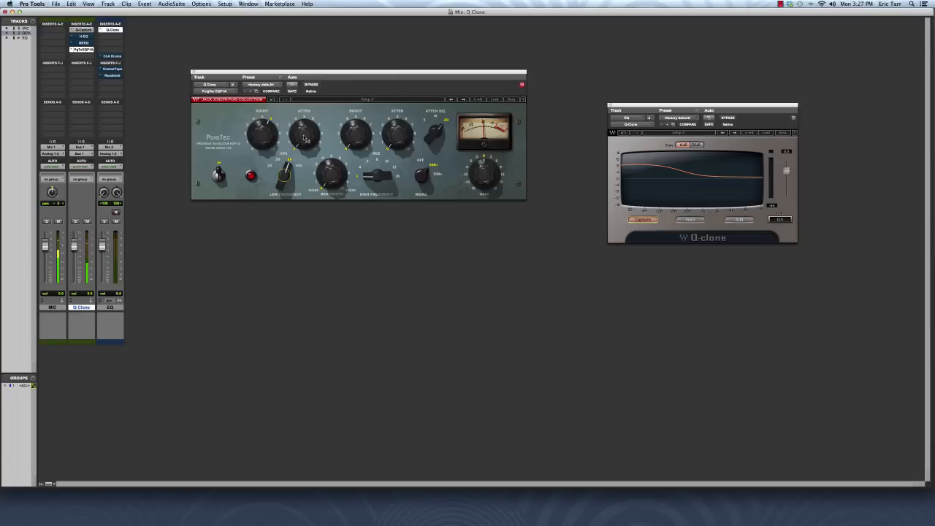
drag(304, 134, 303, 146)
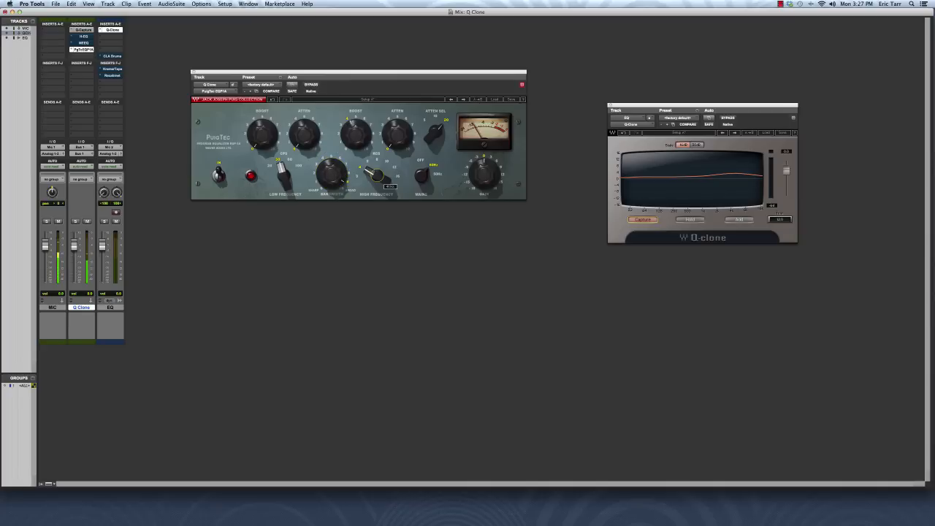
drag(356, 132, 356, 120)
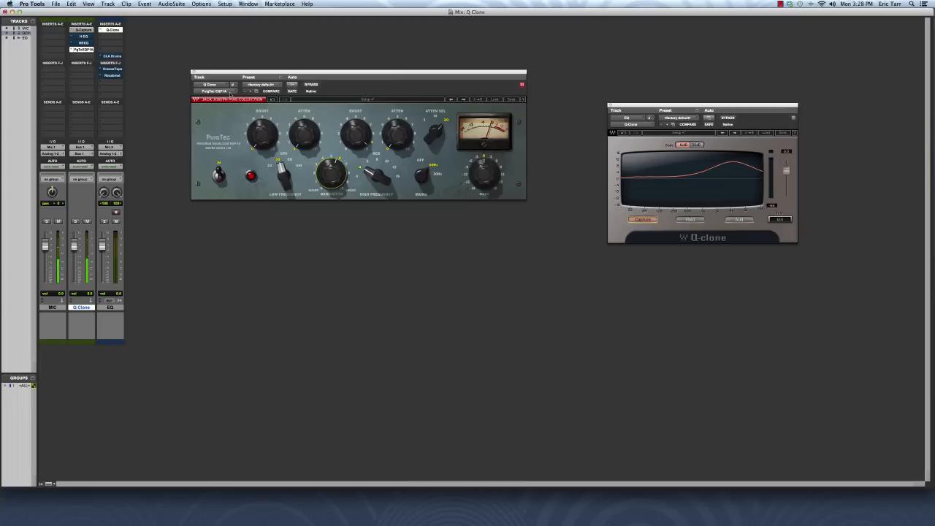
Step: Swap the insert slot from the Pultec EQ to the CLA Drums plugin
click(309, 76)
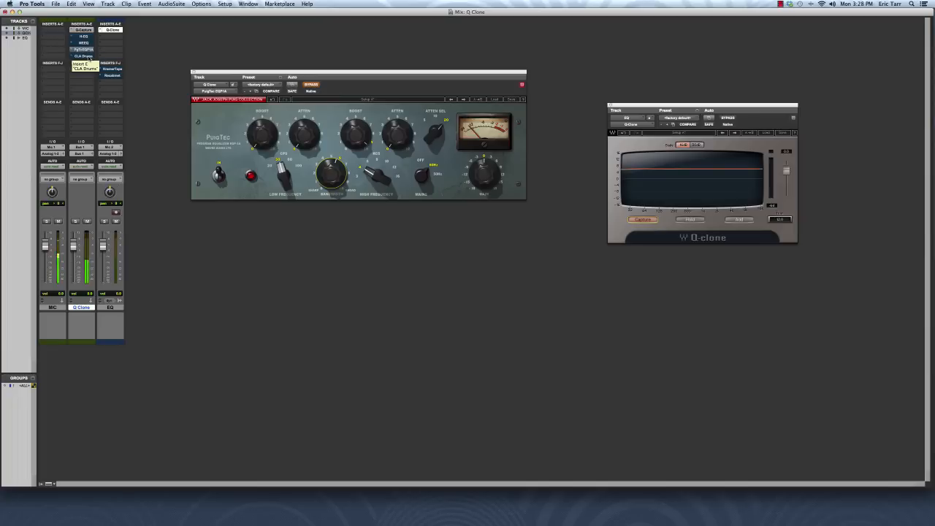
click(88, 56)
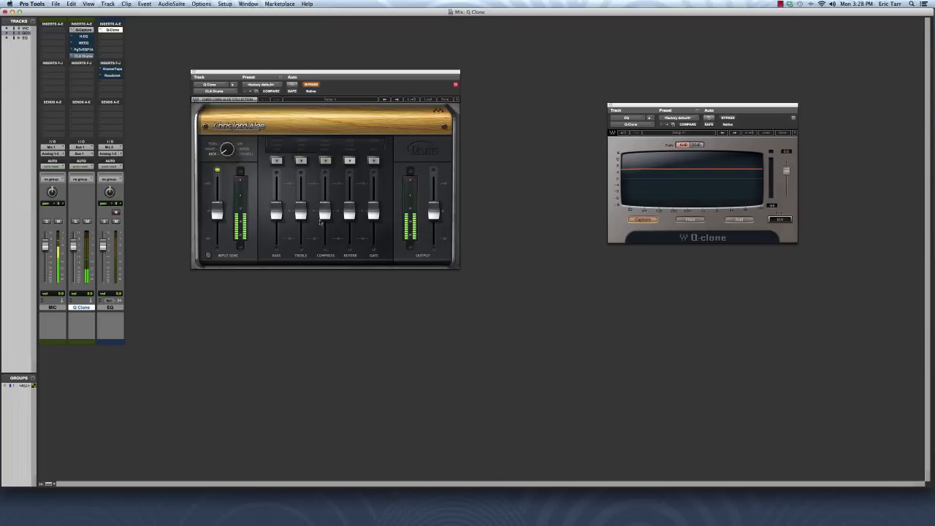
Step: Raise a CLA Drums level to alter the curve, then swap in Kramer Master Tape
drag(325, 76, 368, 79)
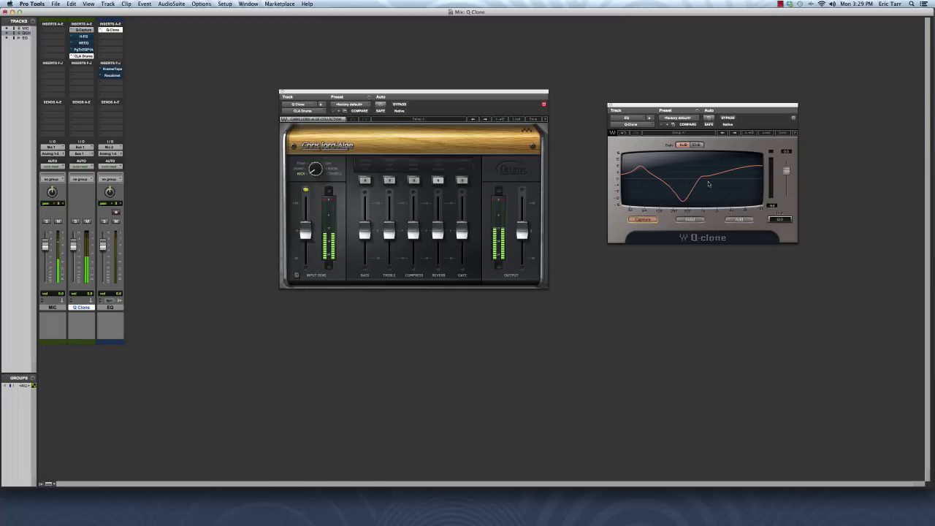
mouse_move(716, 178)
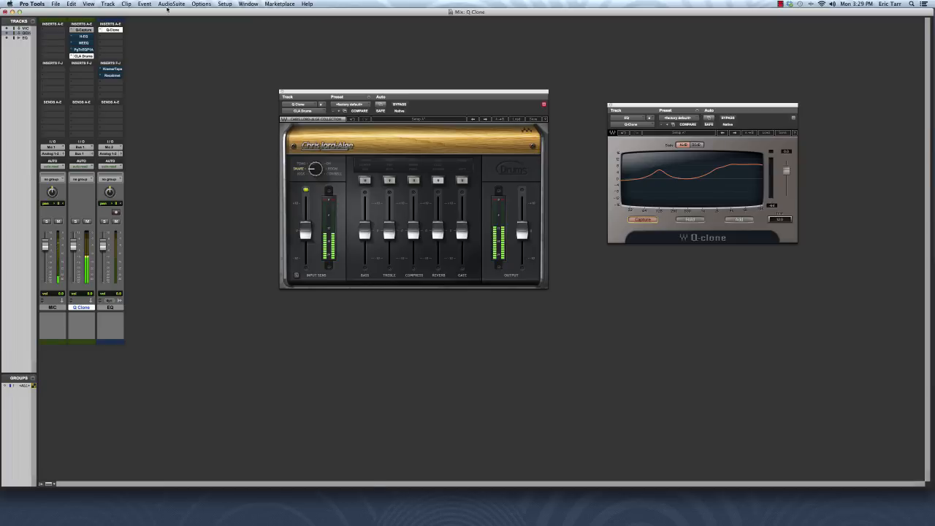
click(400, 102)
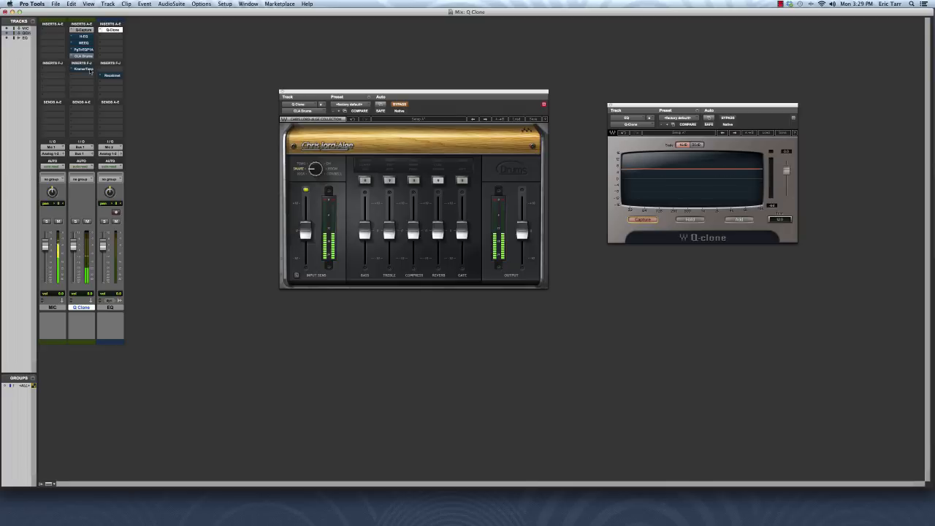
click(83, 73)
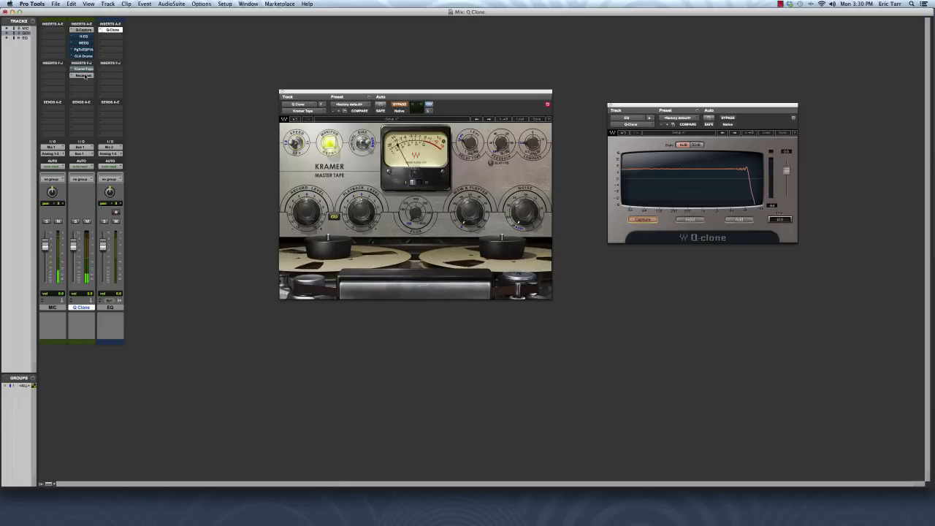
Step: Load RECabinet to show its jagged curve, then replace it with the green VC5
click(83, 75)
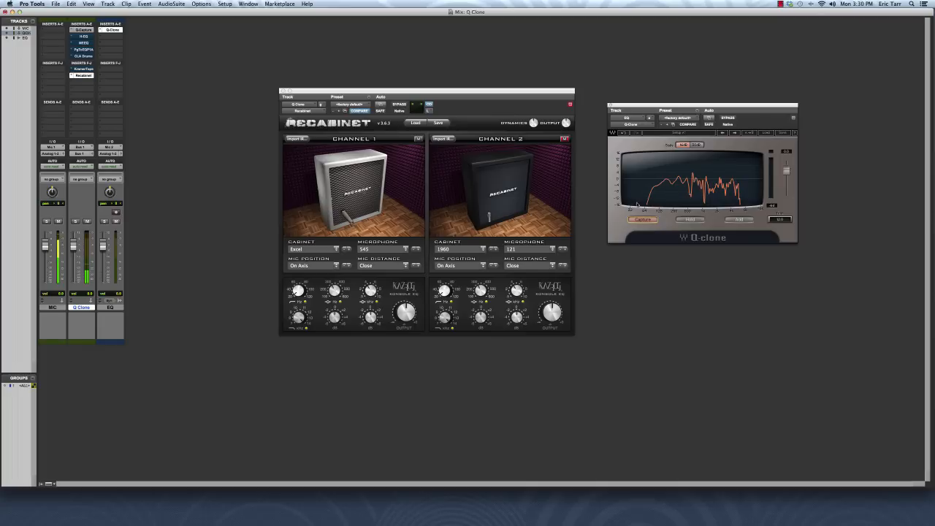
mouse_move(748, 205)
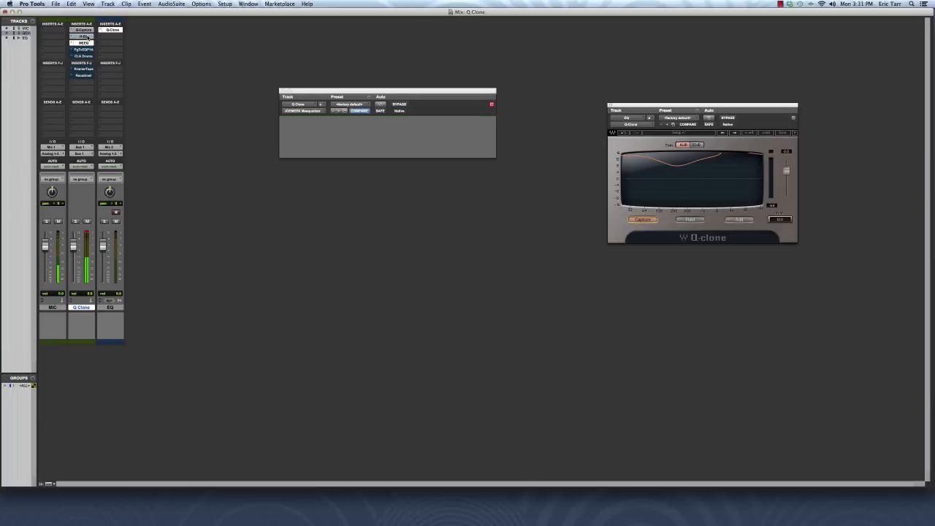
click(85, 44)
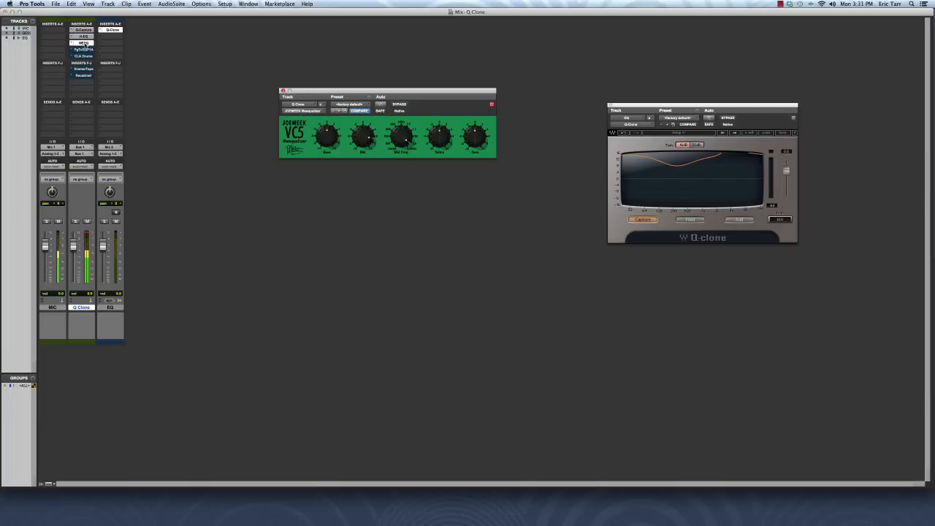